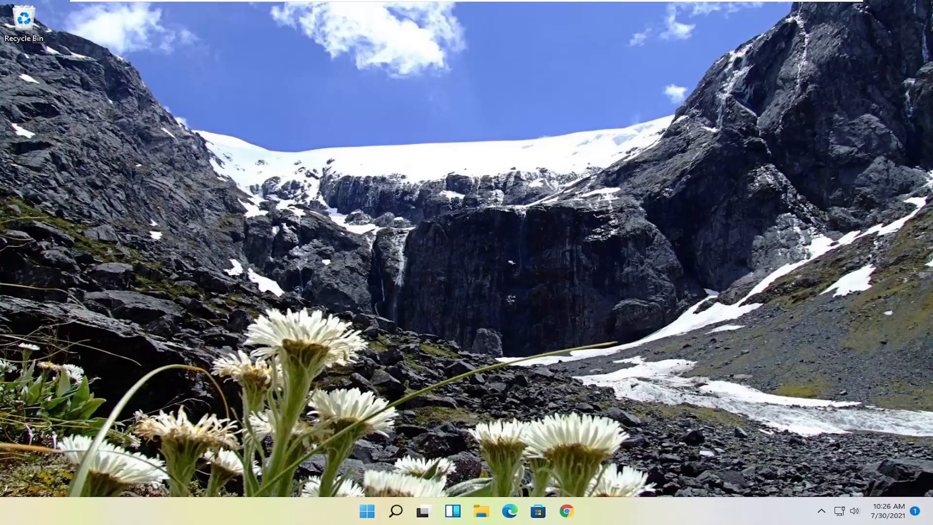
mouse_move(509, 339)
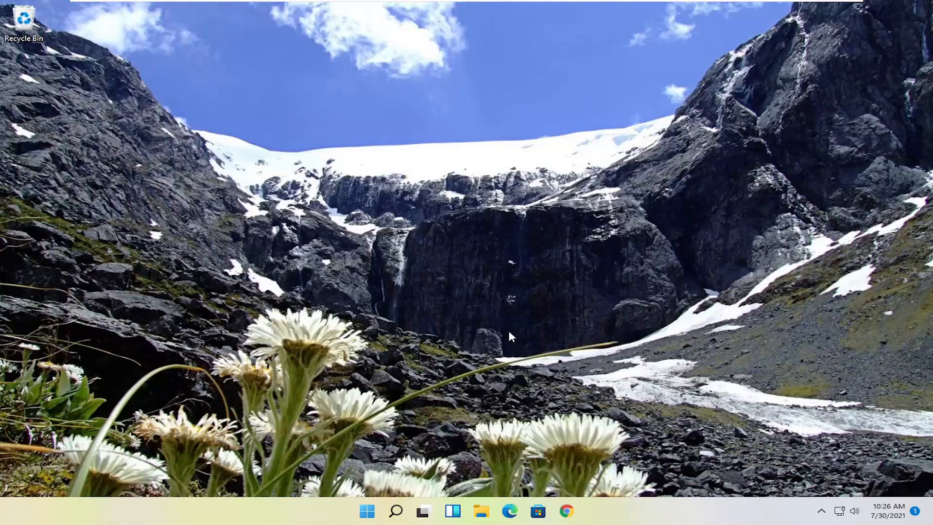
Step: Run the wsreset Store cache reset from Start search, then close the reopened Microsoft Store
click(368, 509)
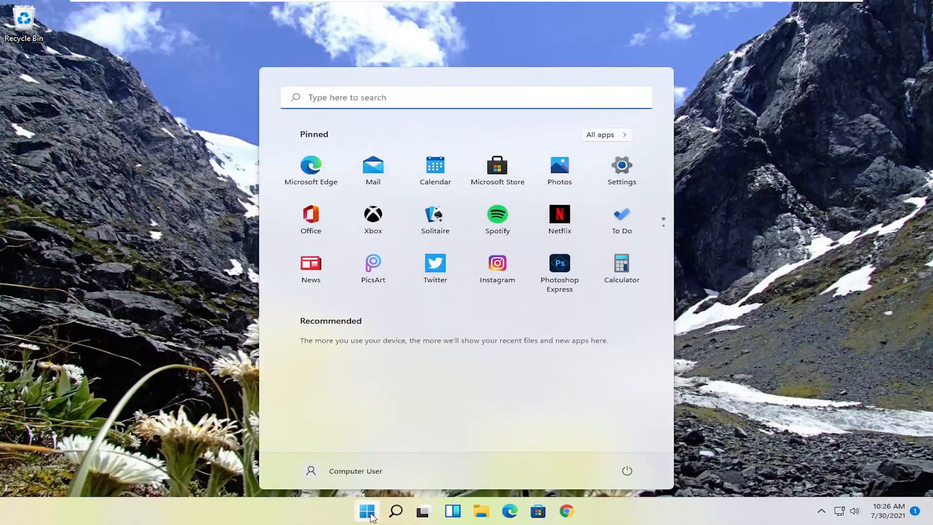
text(wsreset)
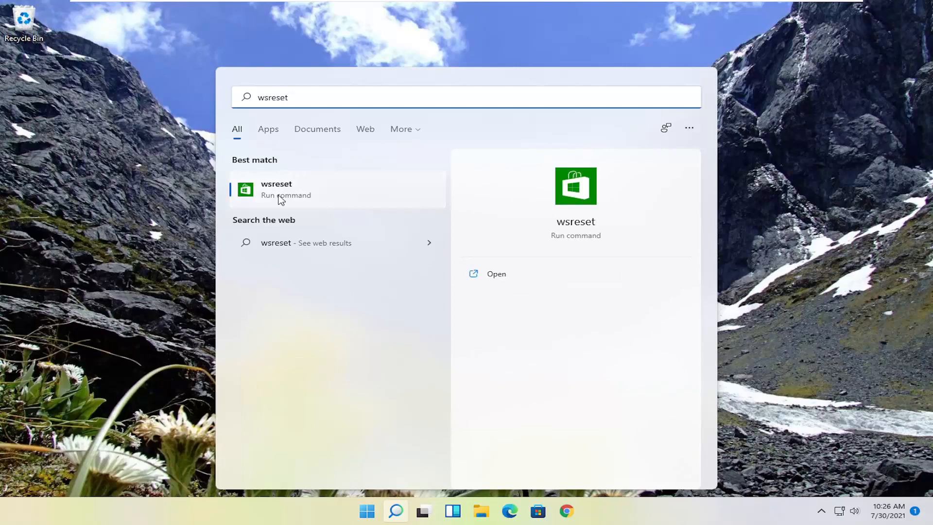
click(286, 195)
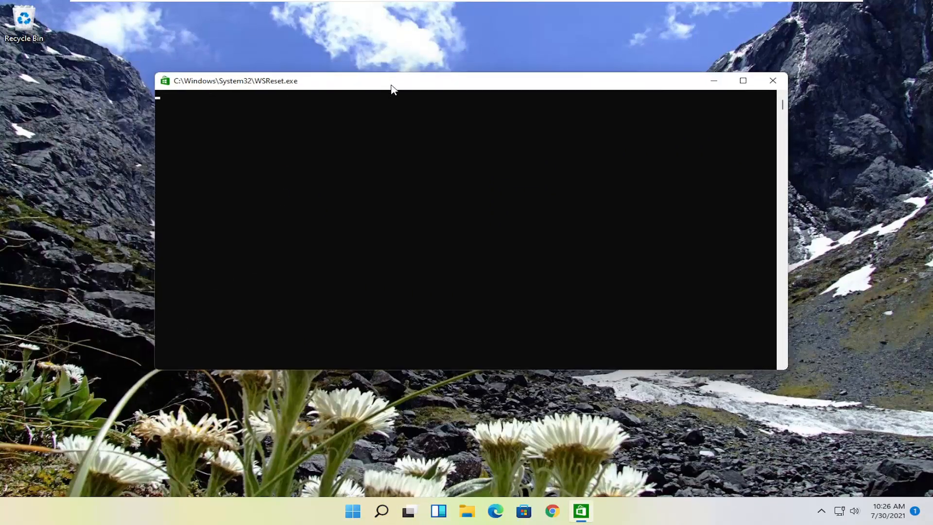
mouse_move(373, 142)
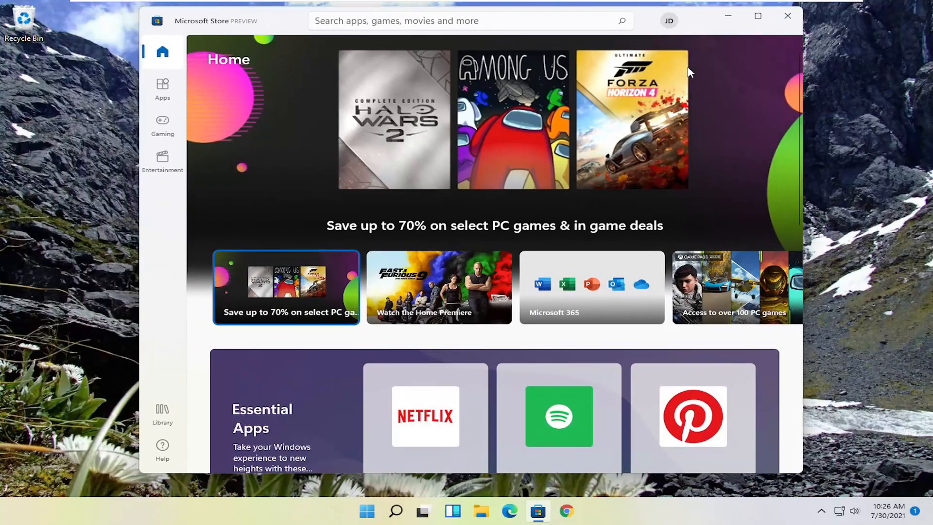
click(784, 15)
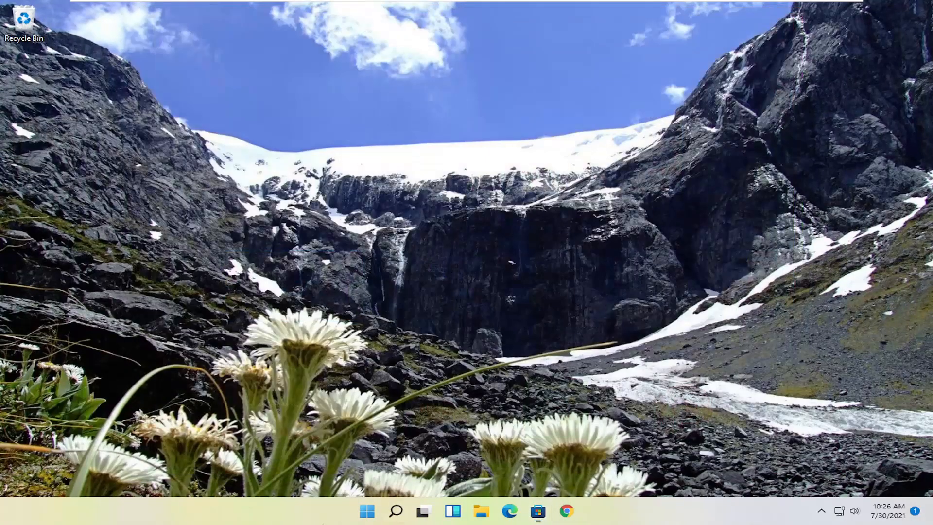
mouse_move(369, 509)
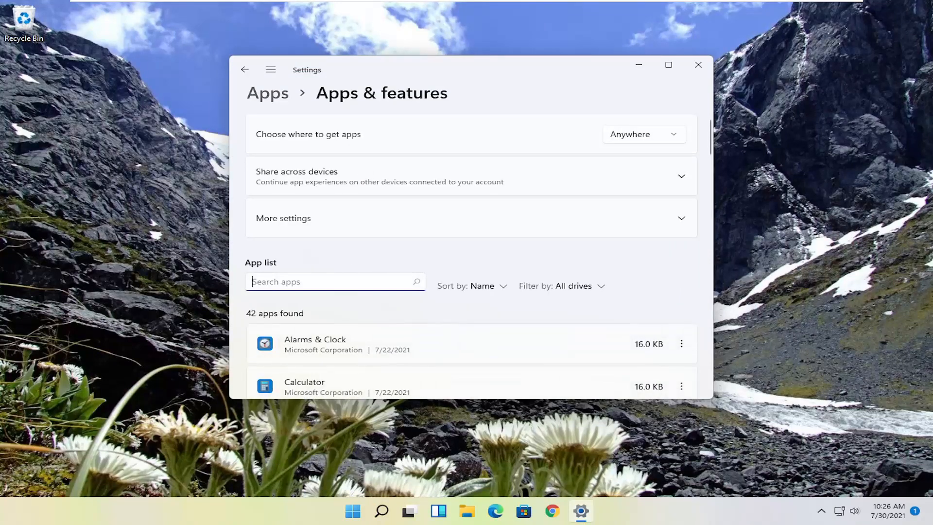
Step: Filter the Apps & features list to 'store' and show Microsoft Store's more-options menu
text(store)
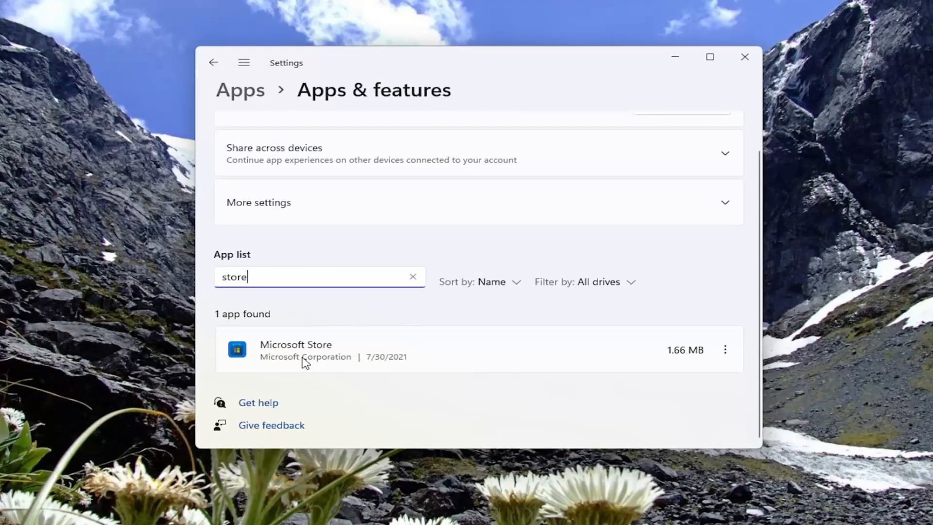
click(725, 349)
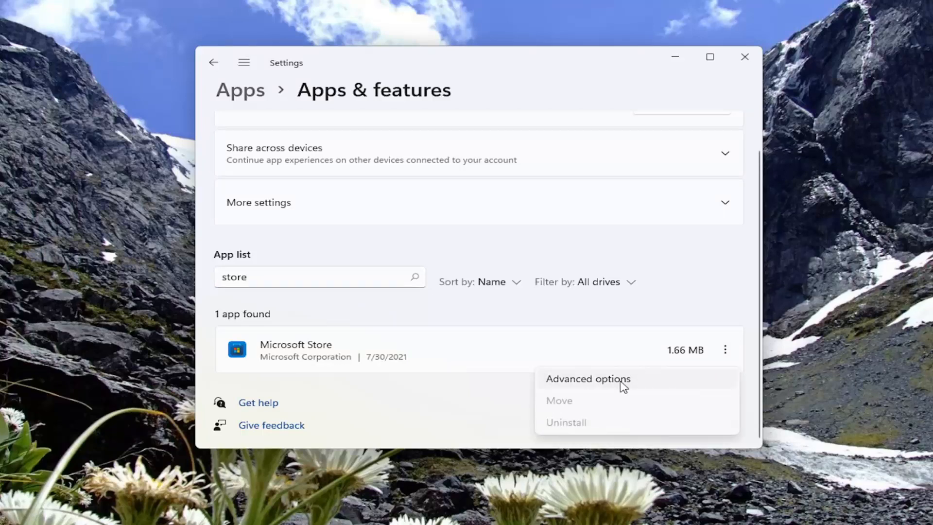
Step: Go to Microsoft Store's Advanced options and run Repair under the Reset section
click(589, 380)
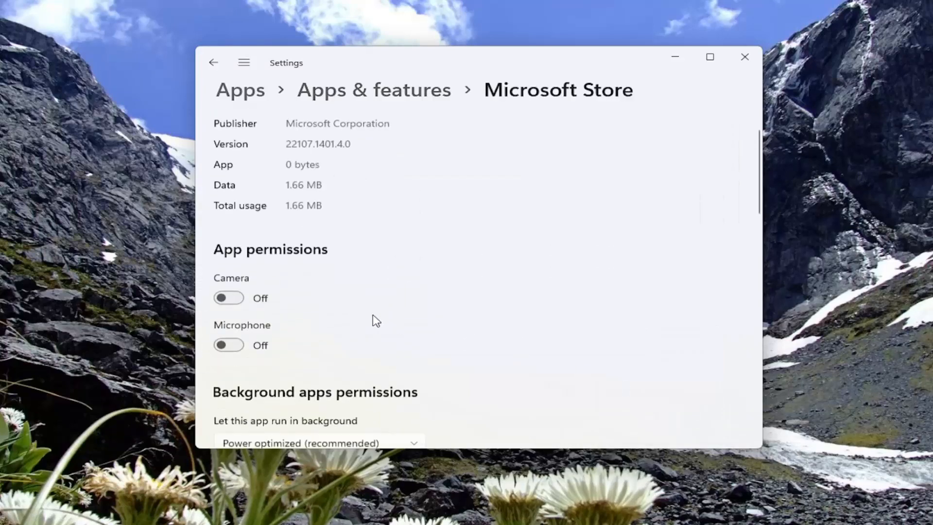
scroll(down, 3)
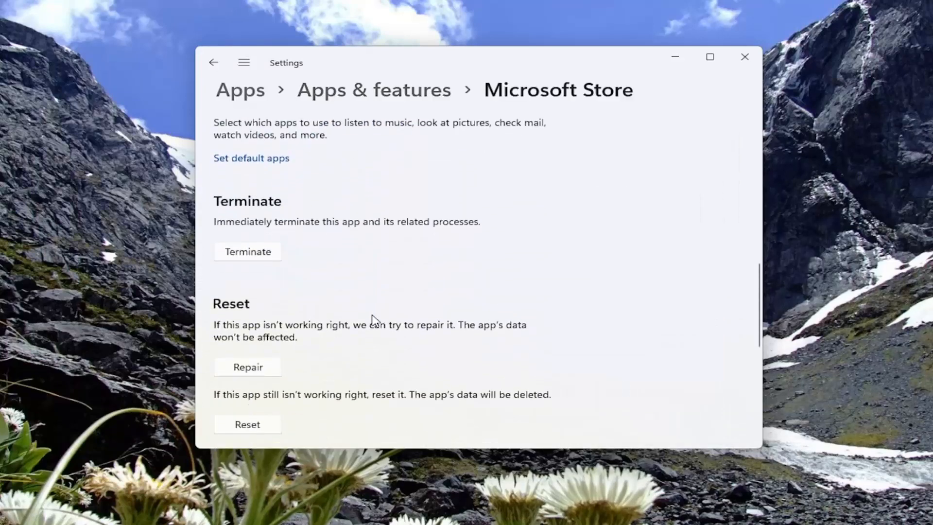
scroll(down, 3)
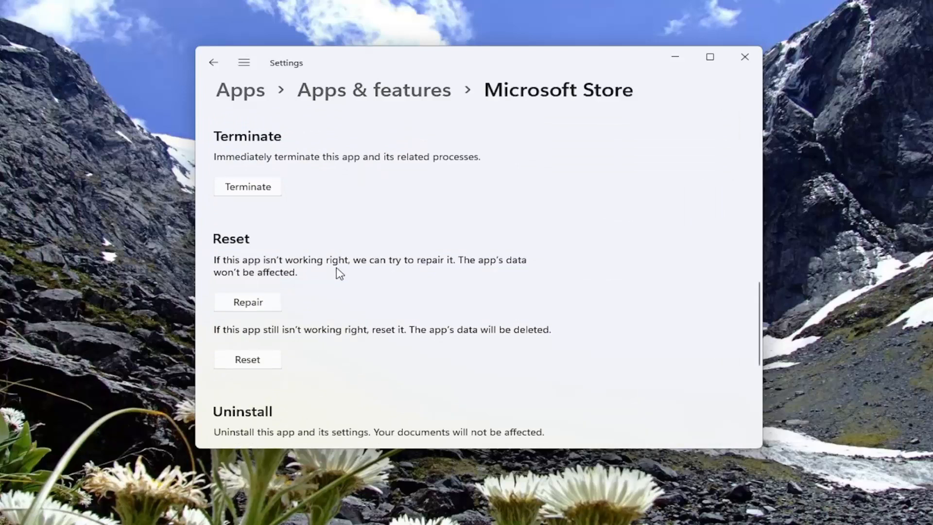
mouse_move(239, 257)
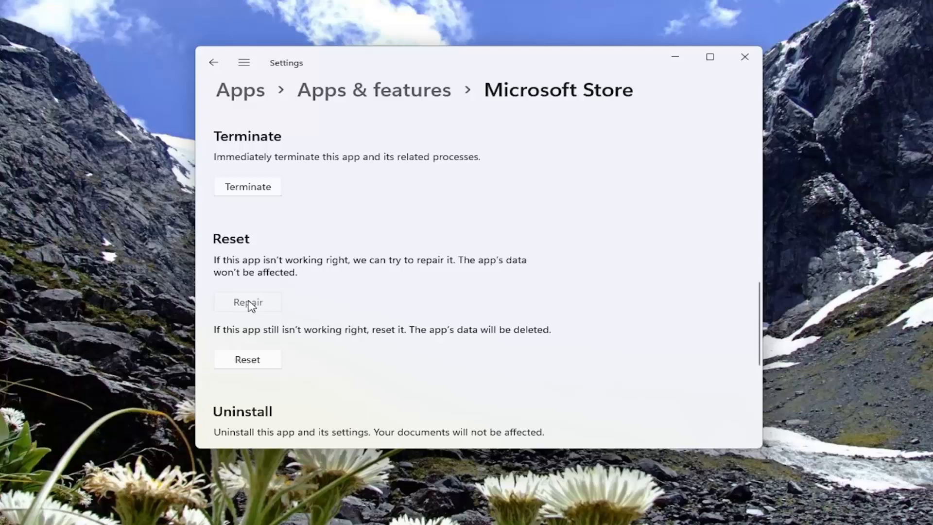
click(248, 303)
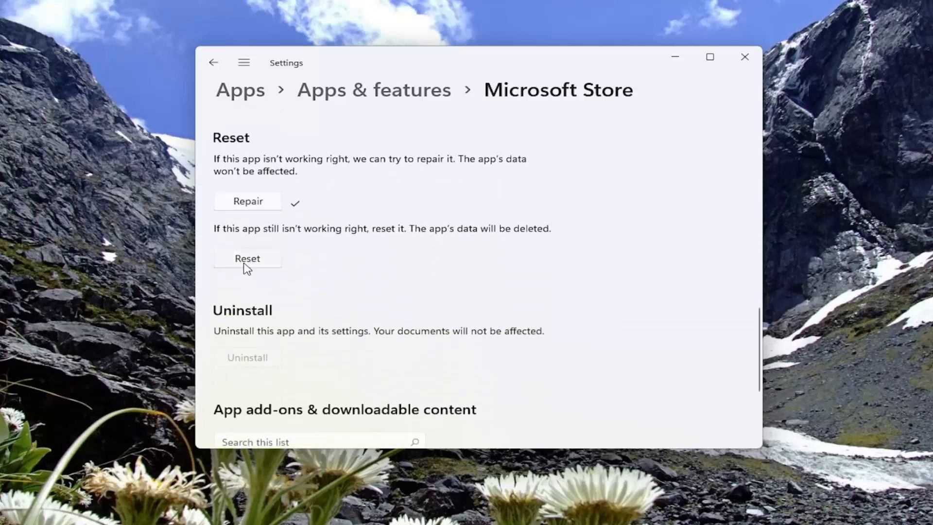
mouse_move(407, 231)
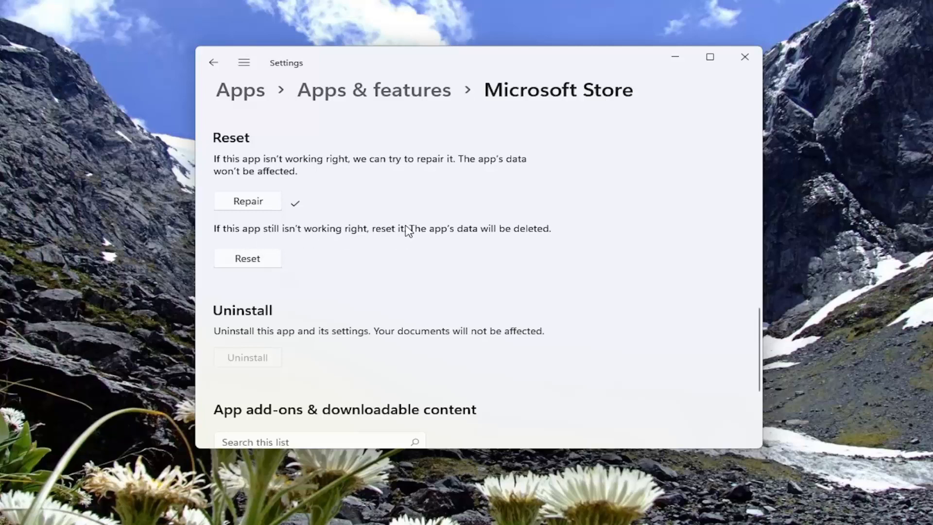
mouse_move(455, 247)
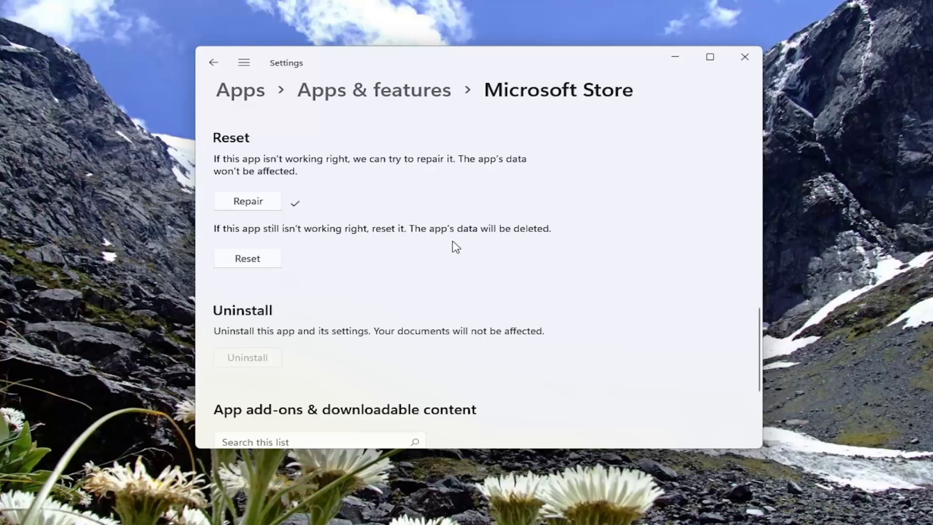
Step: Reset the Microsoft Store app's data and close Settings once it finishes
click(247, 259)
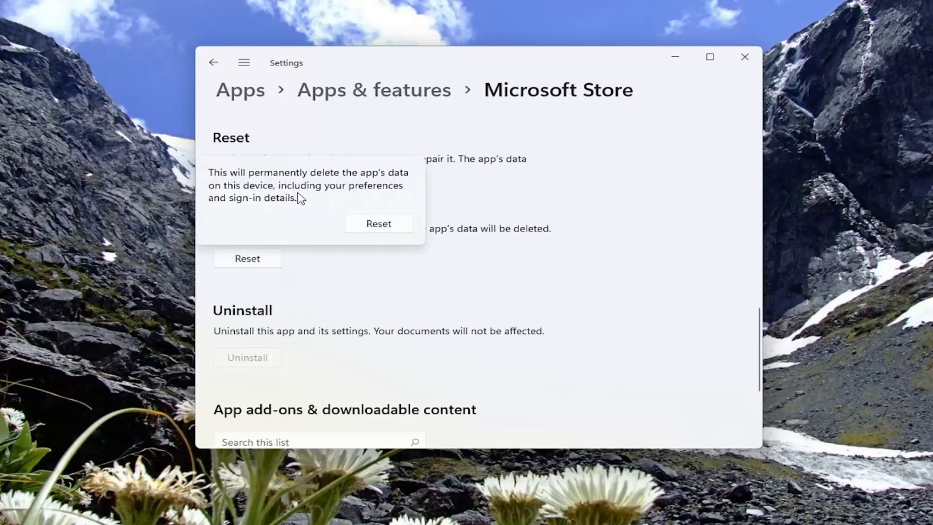
mouse_move(292, 200)
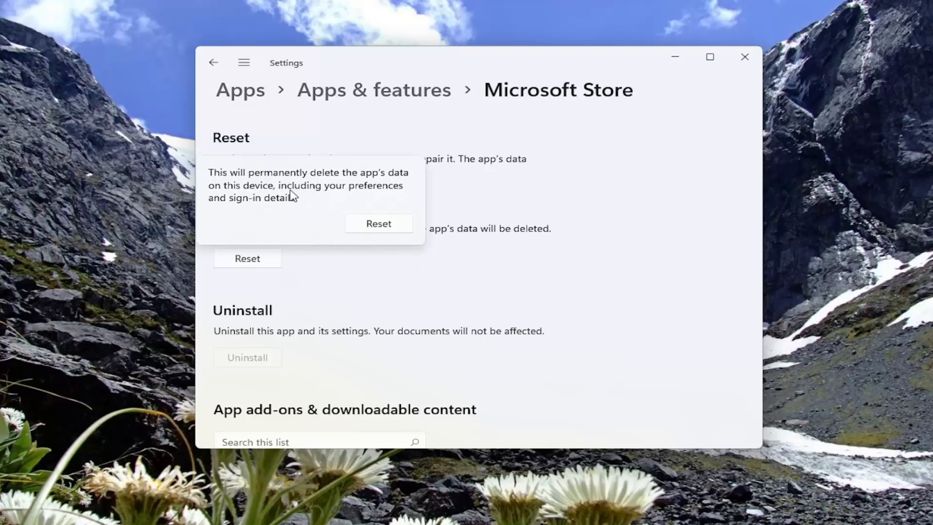
mouse_move(298, 211)
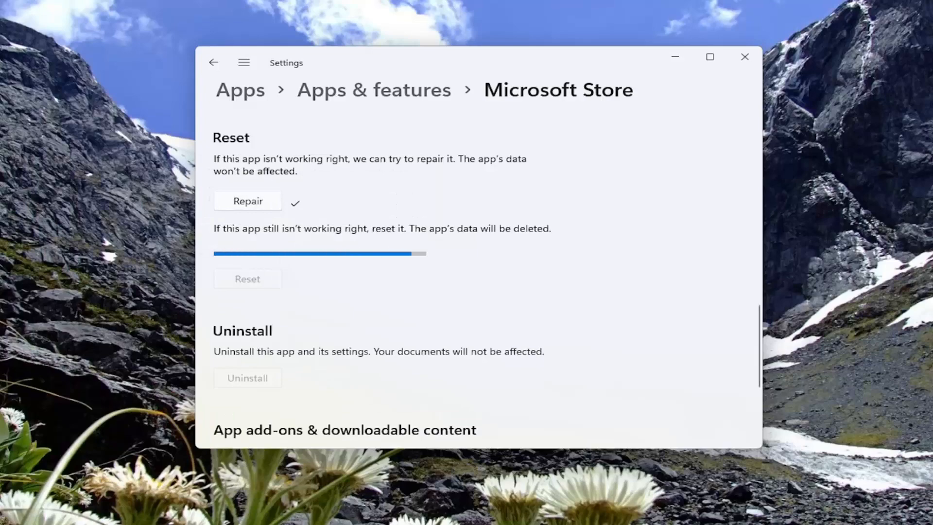
click(743, 56)
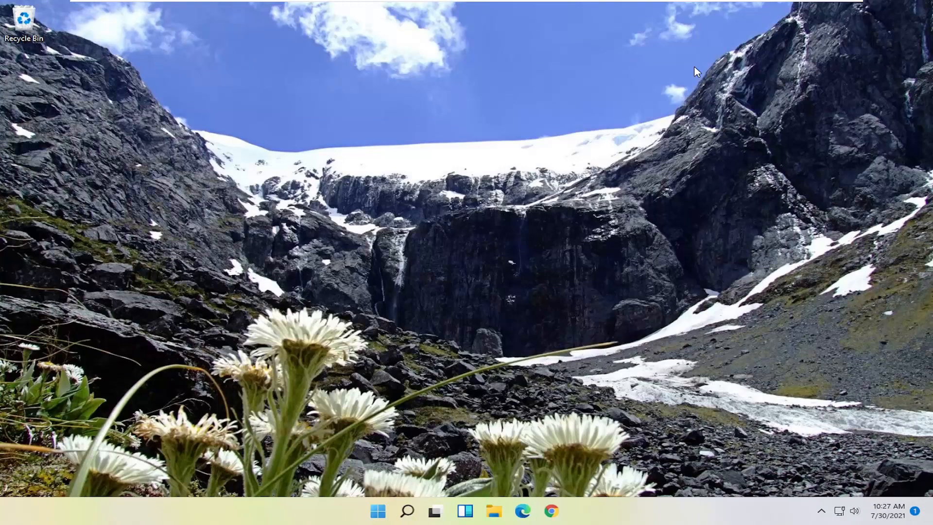